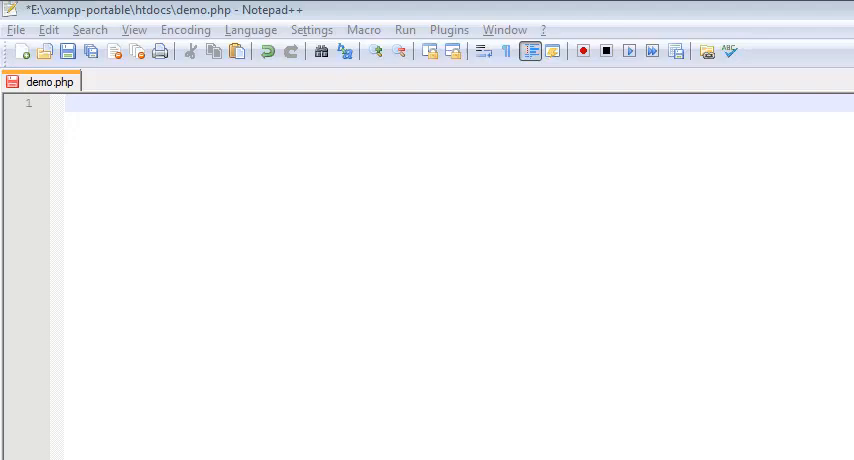
{"action": "mouse_move", "coordinate": [100, 120]}
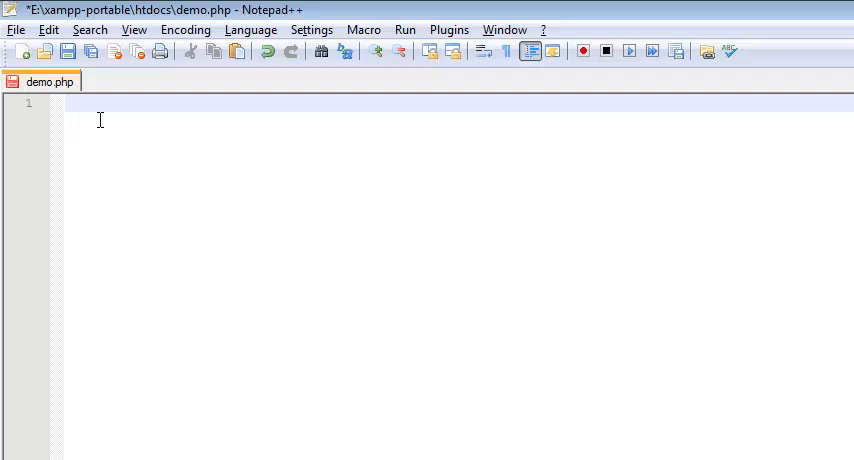
Write the <?php ... ?> block with the line $grade = 95; inside it
{"action": "type", "text": "<"}
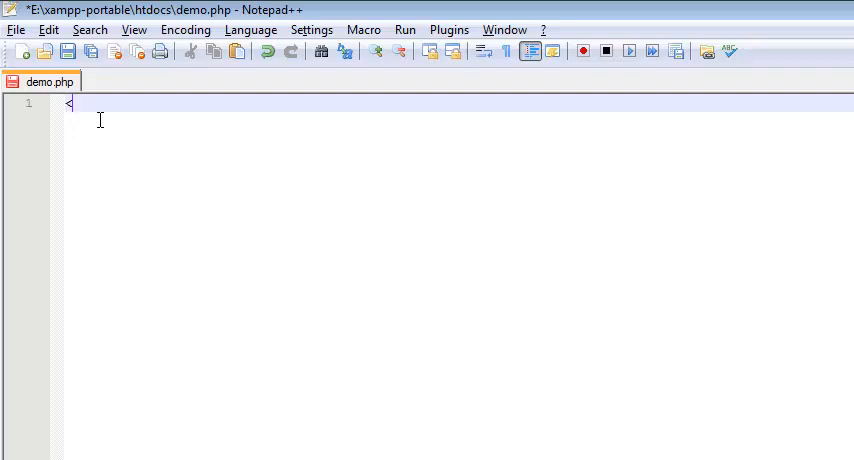
{"action": "type", "text": "?php"}
{"action": "type", "text": "?>"}
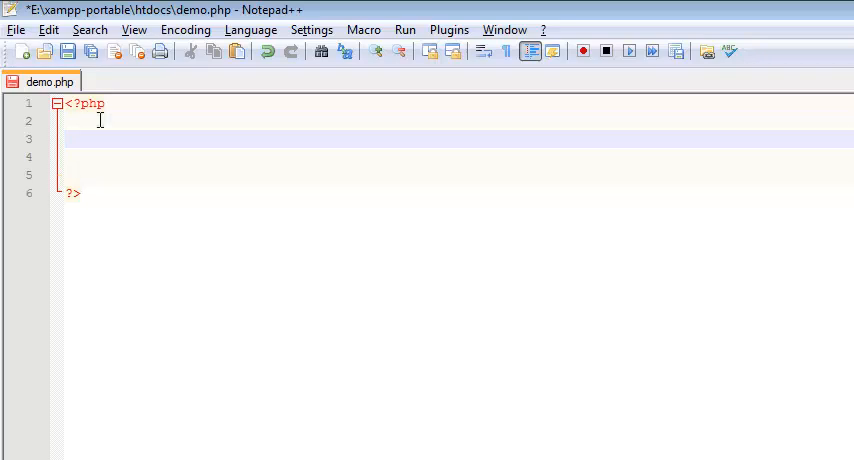
{"action": "type", "text": "$grade"}
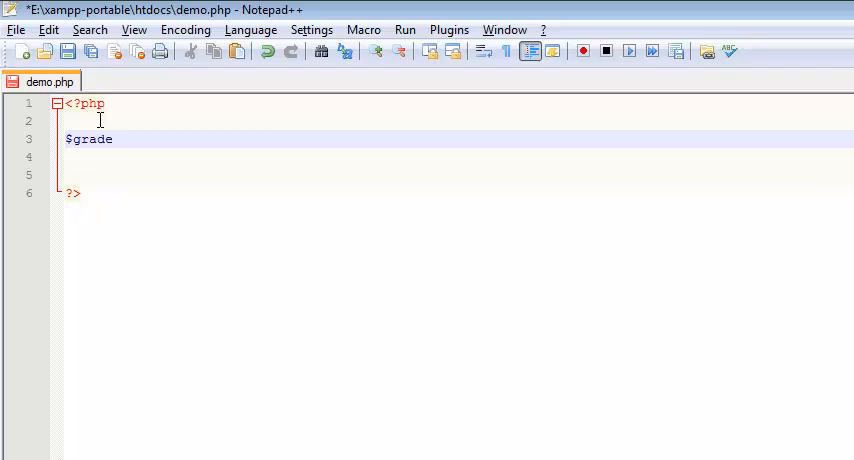
{"action": "type", "text": "="}
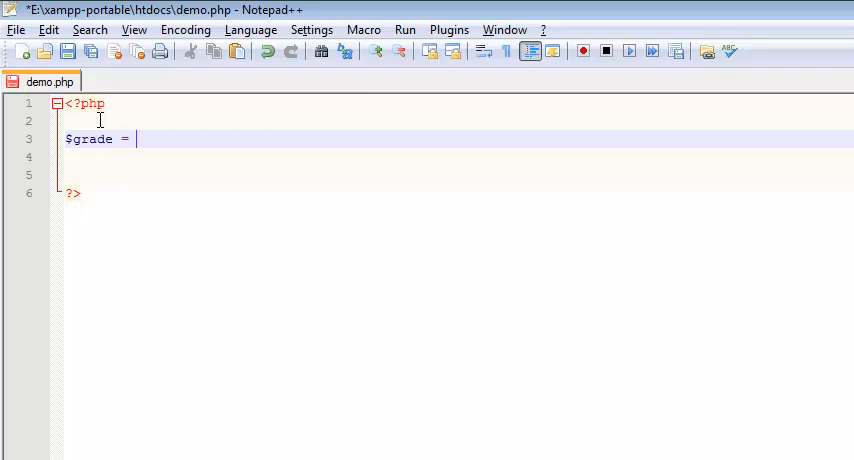
{"action": "type", "text": "95;"}
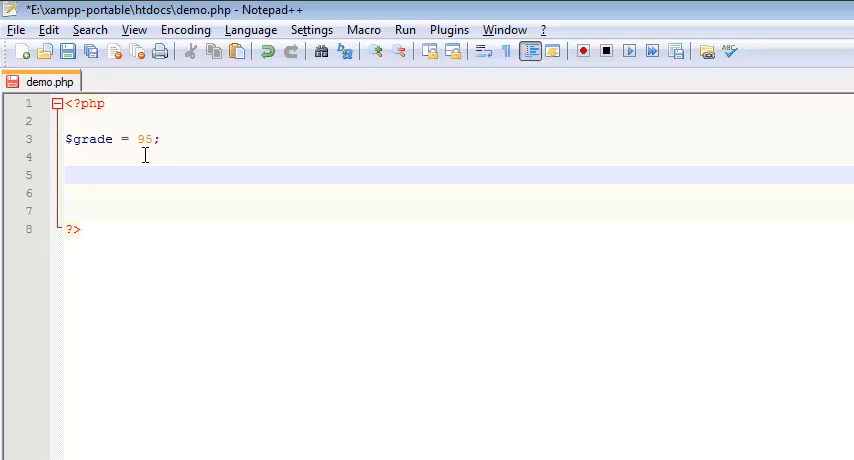
{"action": "mouse_move", "coordinate": [80, 140]}
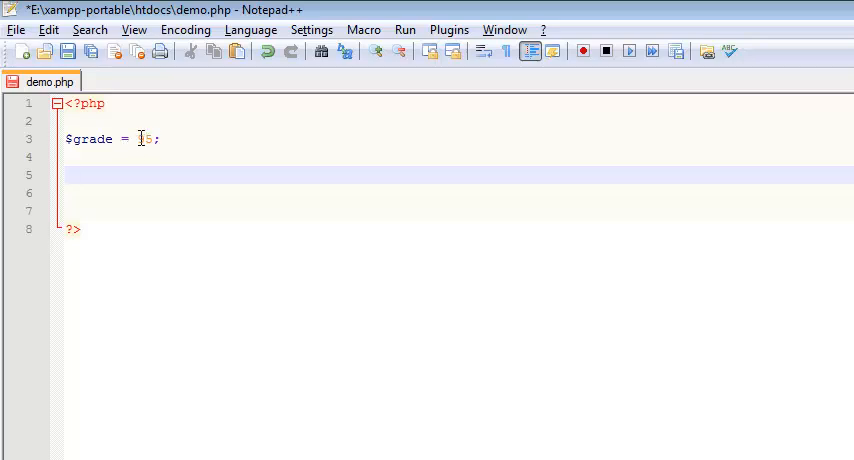
{"action": "type", "text": "9"}
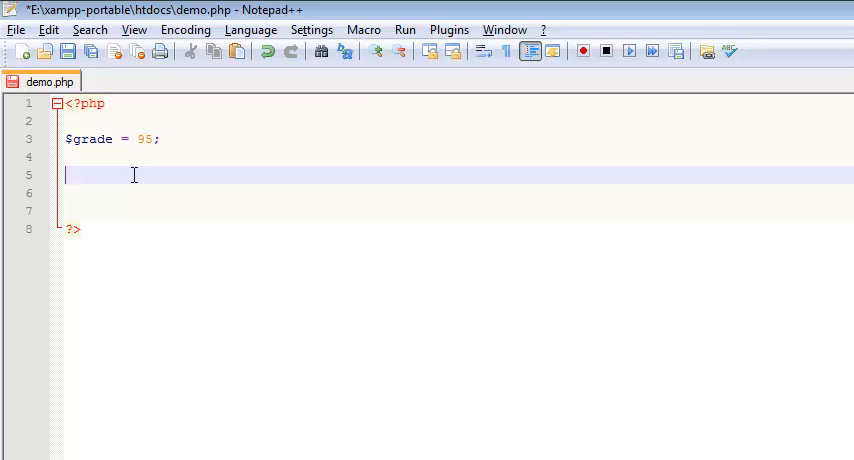
Add if($grade >= 90) { echo "A"; } below the variable
{"action": "type", "text": "if"}
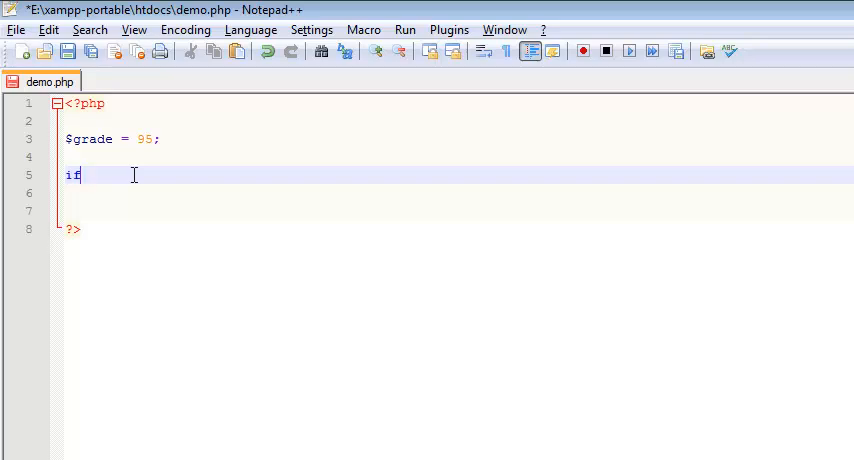
{"action": "type", "text": "() {"}
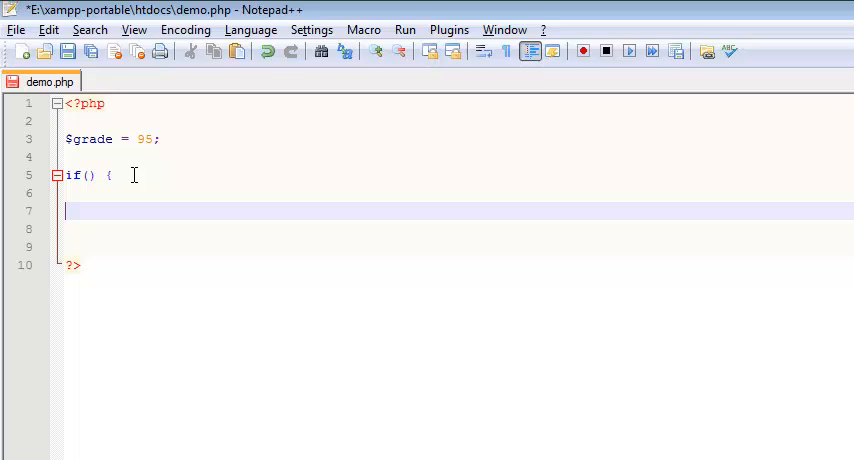
{"action": "type", "text": "}"}
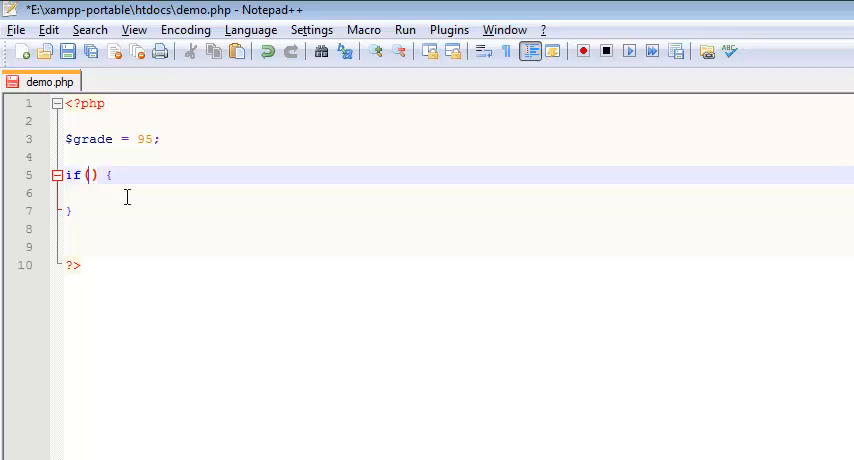
{"action": "type", "text": "$grade"}
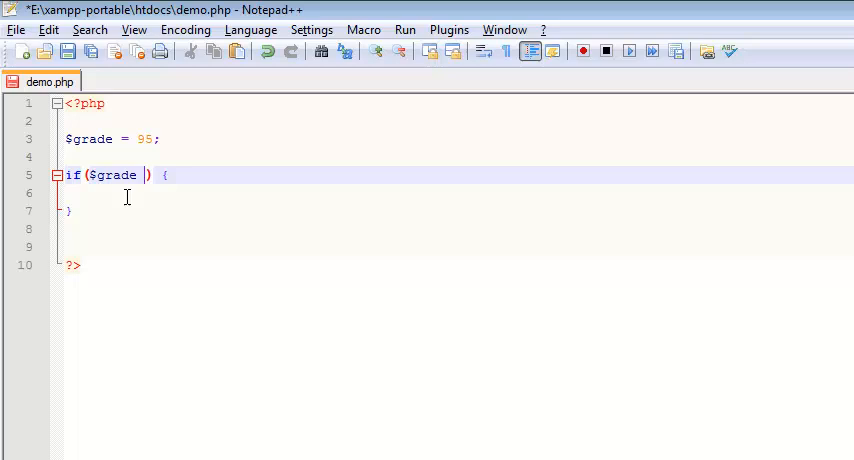
{"action": "type", "text": ">="}
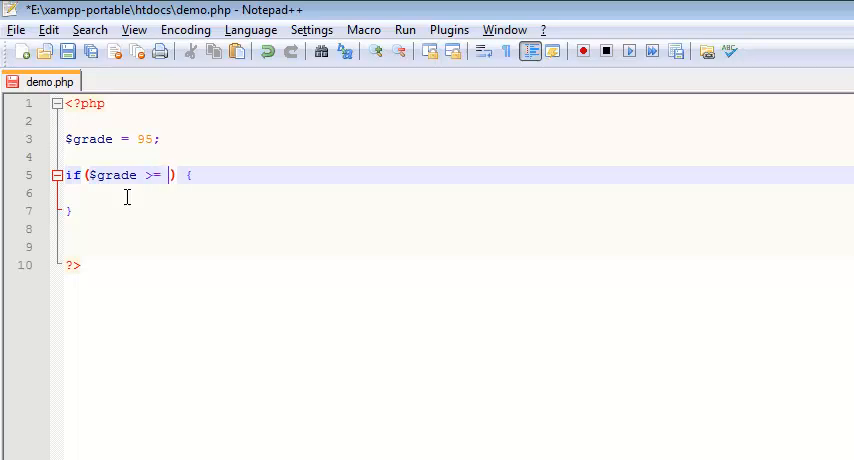
{"action": "type", "text": "90"}
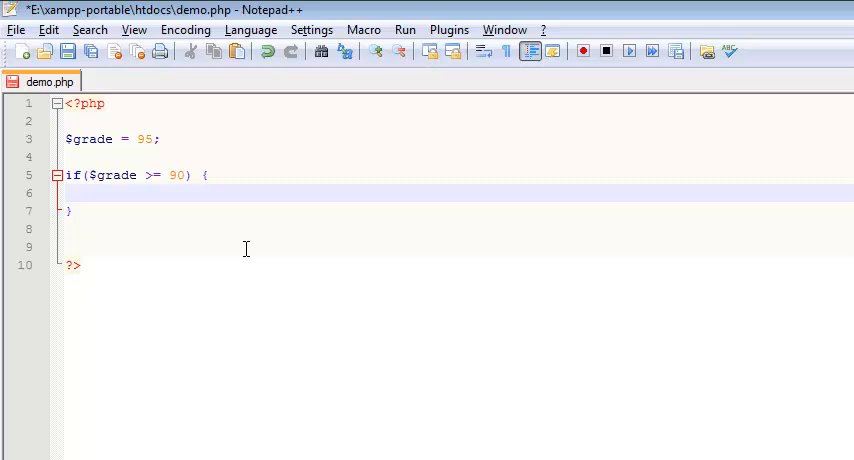
{"action": "type", "text": "echo\""}
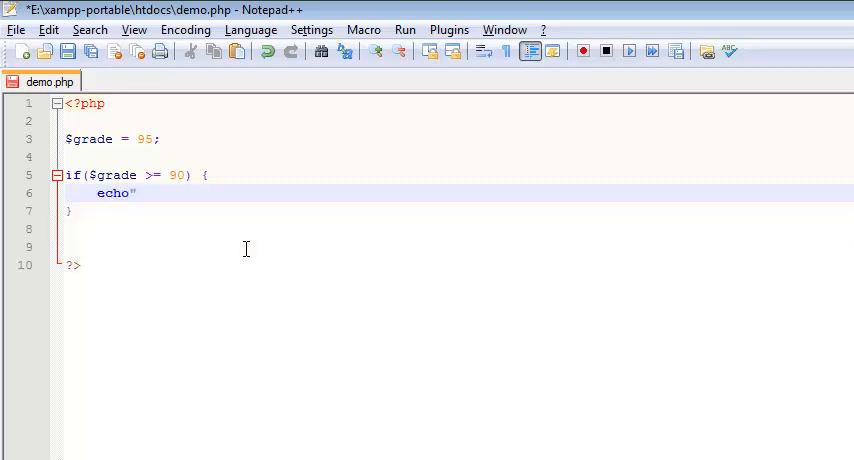
{"action": "type", "text": "A\";"}
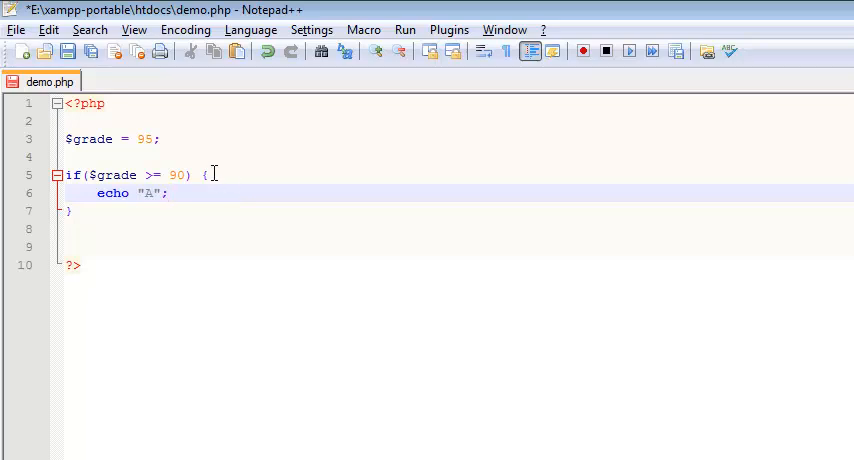
{"action": "left_click", "coordinate": [202, 176]}
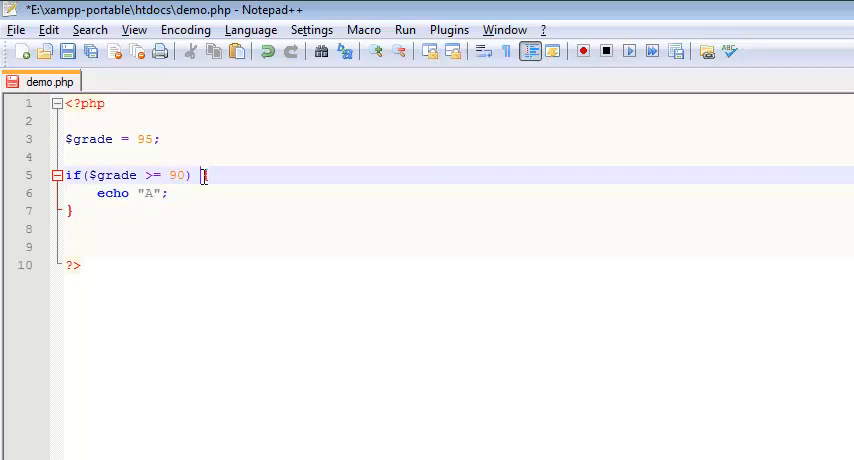
{"action": "key", "text": "Enter"}
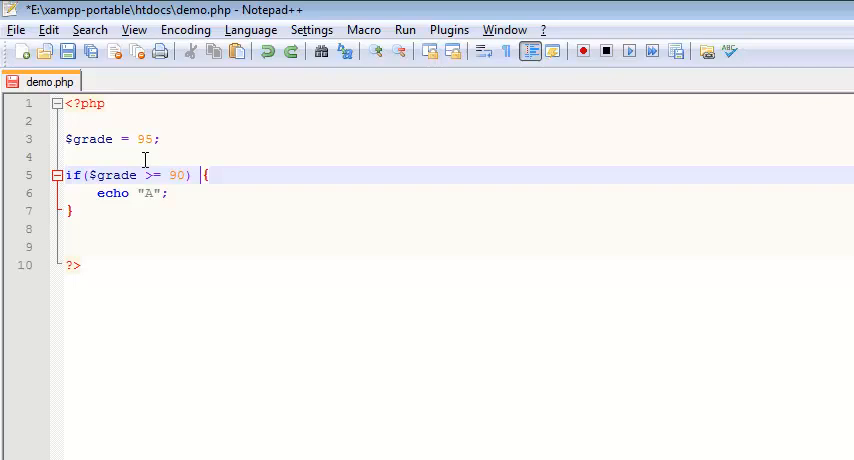
Add a second block if($grade >= 80) { echo"B"; } after the first
{"action": "left_click", "coordinate": [76, 212]}
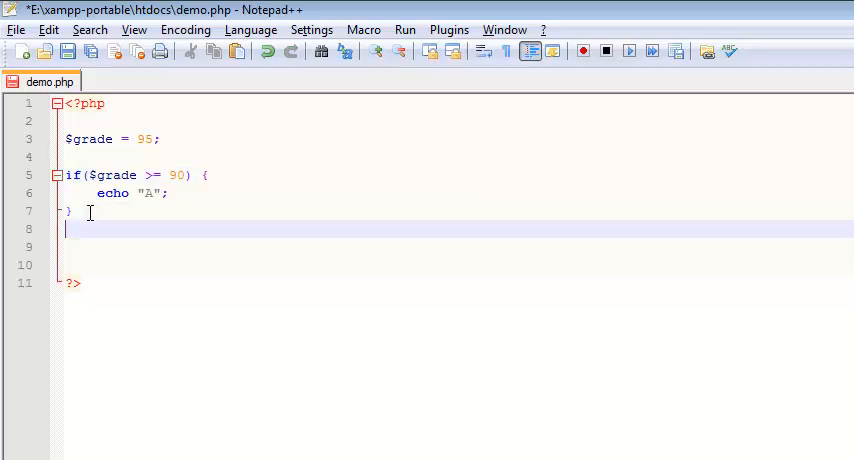
{"action": "type", "text": "i"}
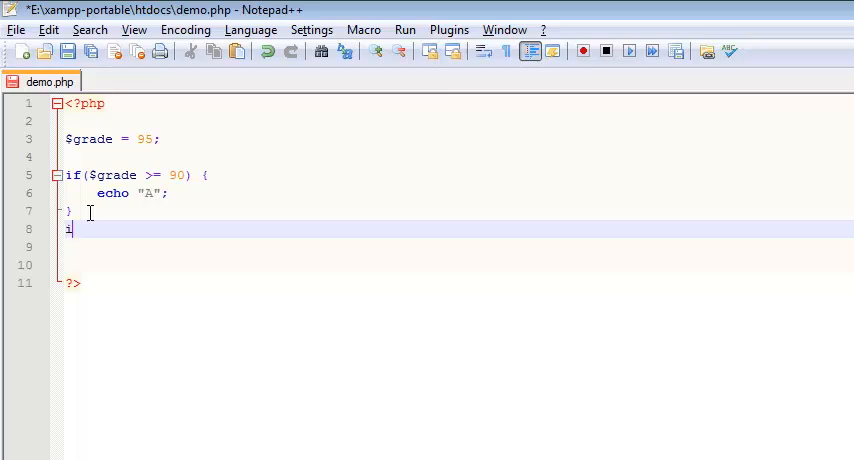
{"action": "type", "text": "f("}
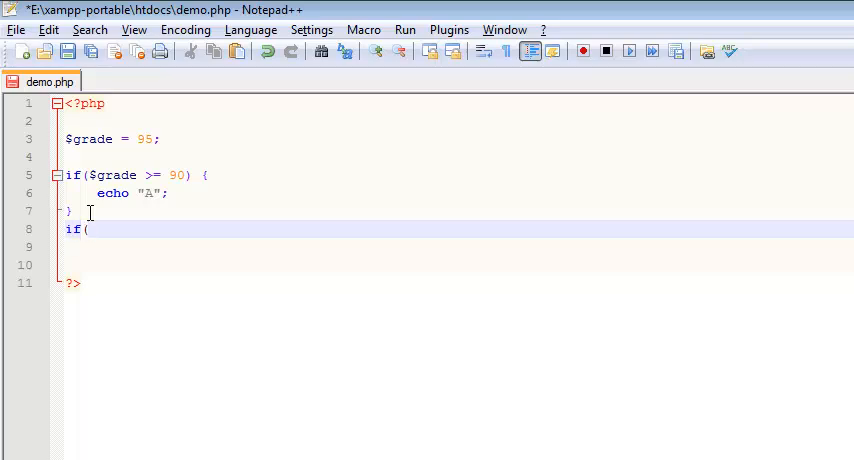
{"action": "type", "text": "$grad"}
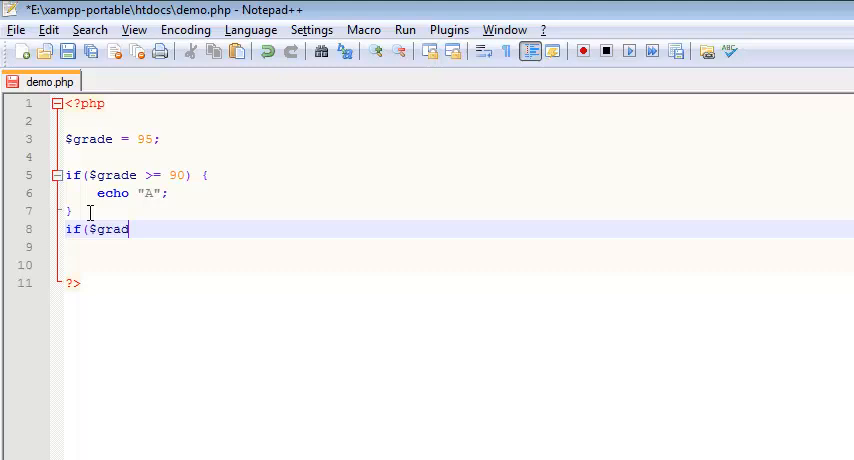
{"action": "type", "text": "e >="}
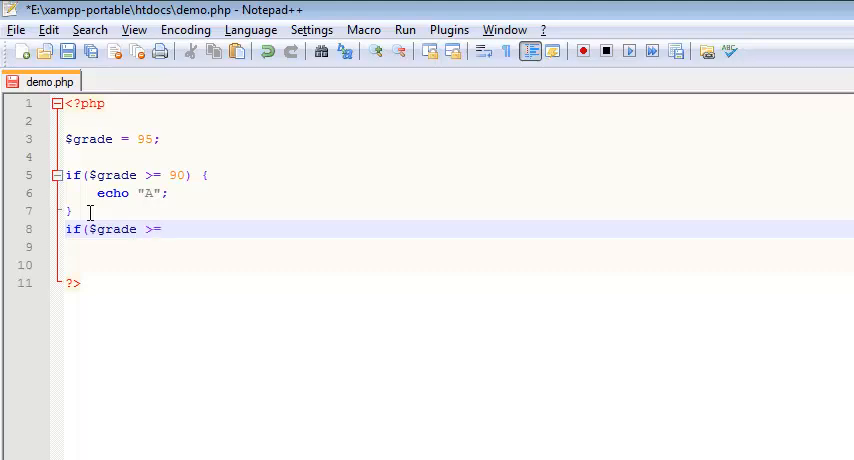
{"action": "type", "text": "80) {"}
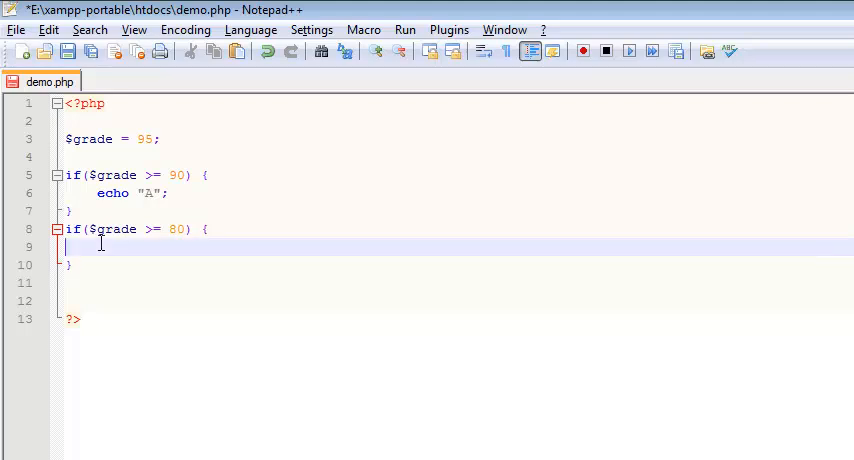
{"action": "type", "text": "echi"}
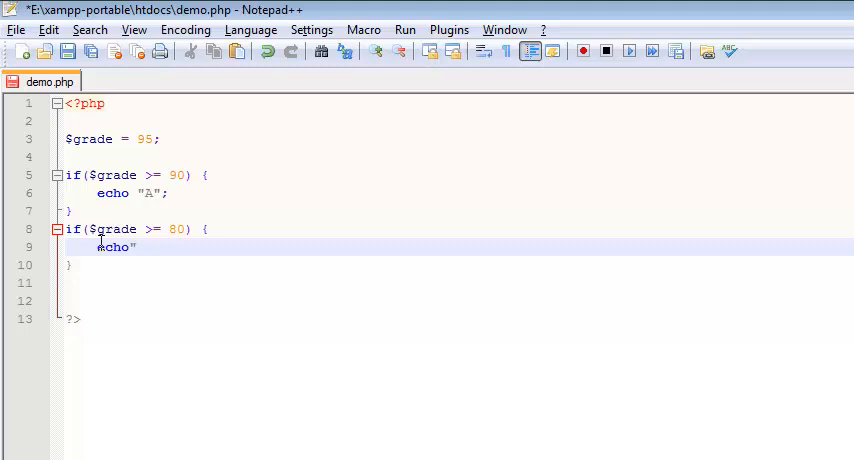
{"action": "type", "text": "B\";"}
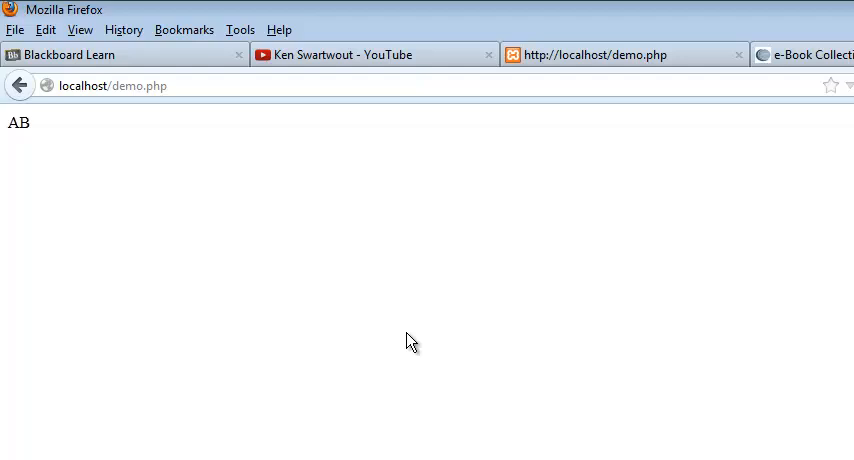
{"action": "mouse_move", "coordinate": [330, 398]}
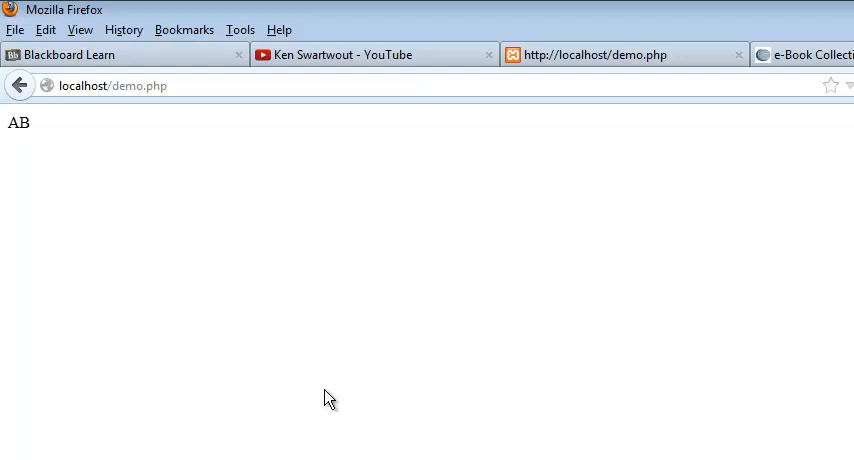
{"action": "mouse_move", "coordinate": [314, 390]}
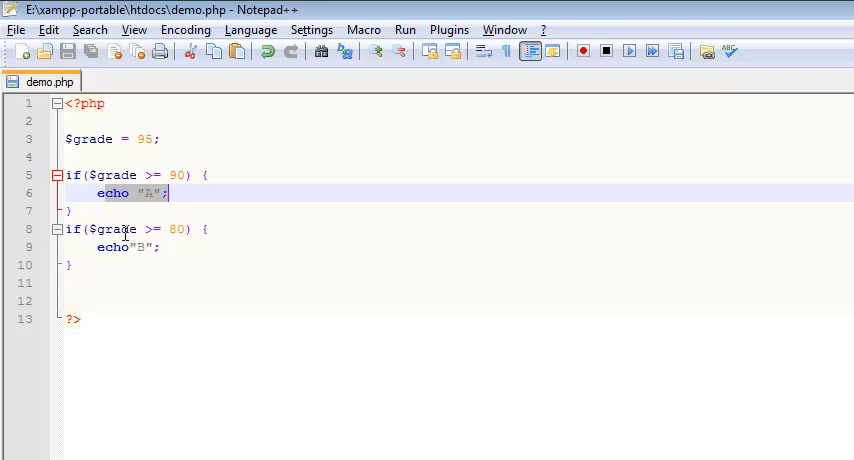
Turn the second if into elseif, briefly adding && $grade <= 90 to its condition
{"action": "left_click", "coordinate": [118, 228]}
{"action": "type", "text": "else"}
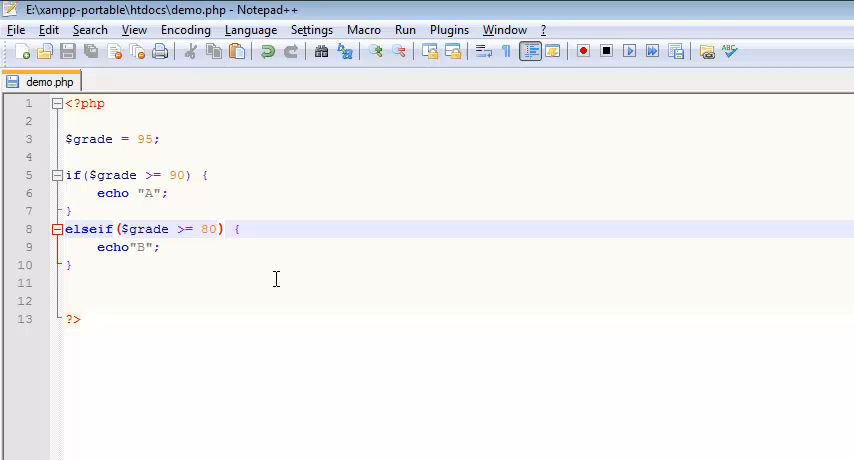
{"action": "type", "text": "&&"}
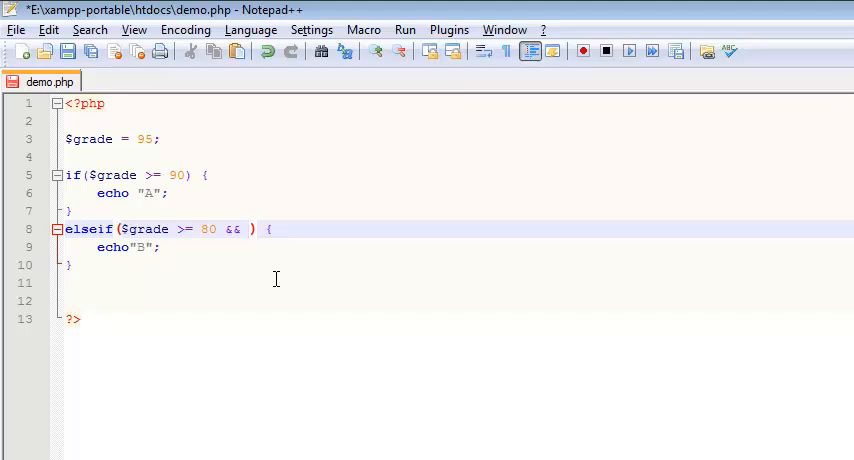
{"action": "type", "text": "$grade"}
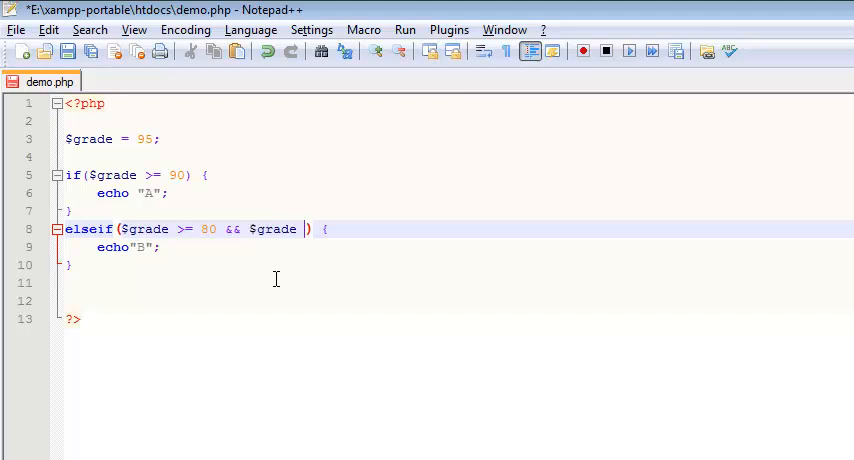
{"action": "type", "text": "<"}
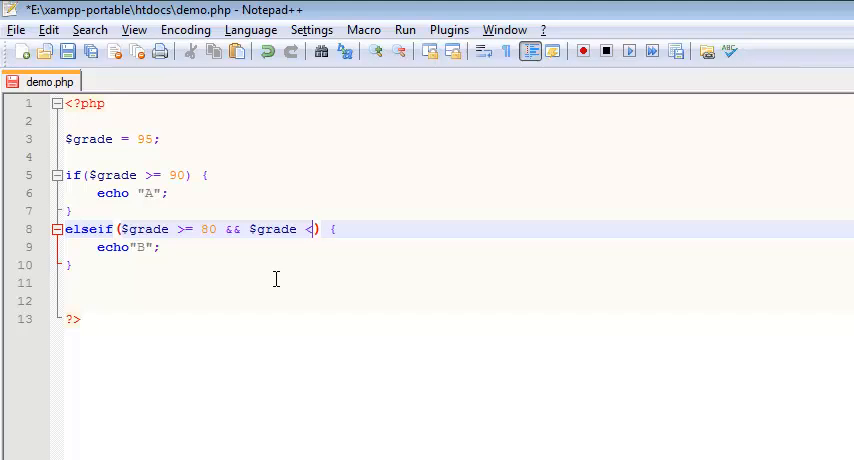
{"action": "type", "text": "= 90"}
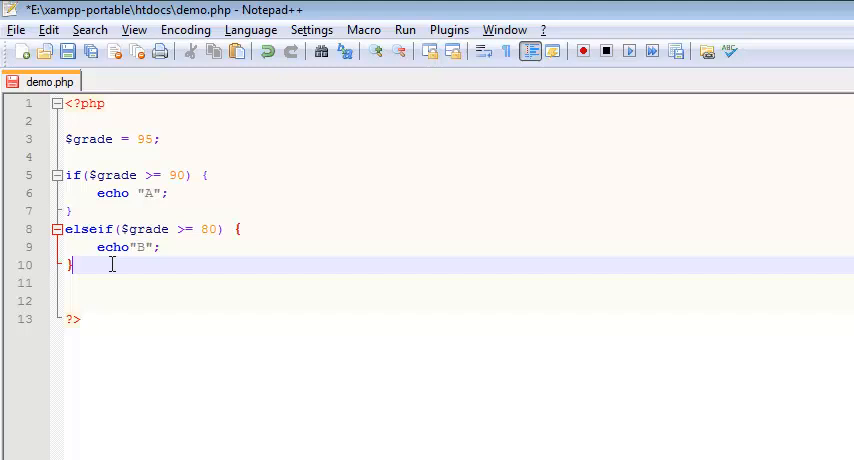
Add a third branch elseif($grade >= 70) { echo "C"; } below the B branch
{"action": "key", "text": "enter"}
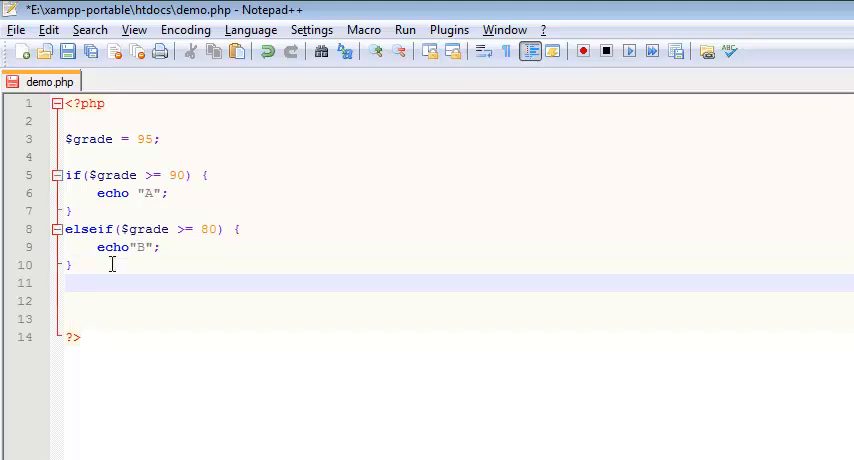
{"action": "type", "text": "el"}
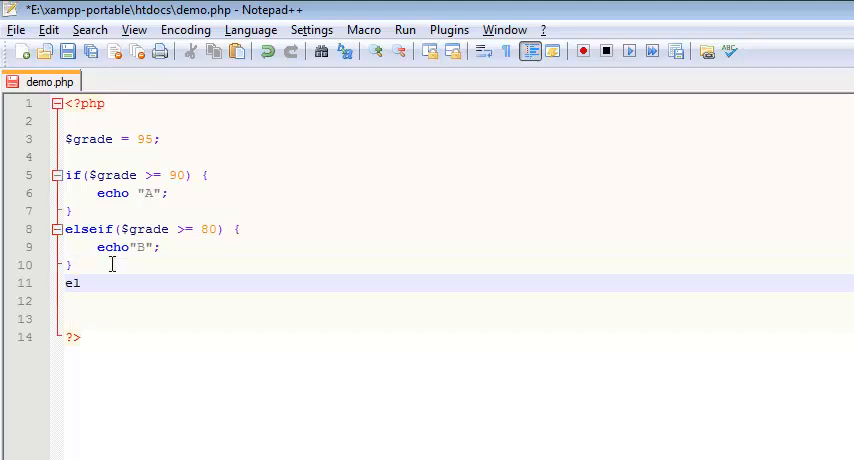
{"action": "type", "text": "seif("}
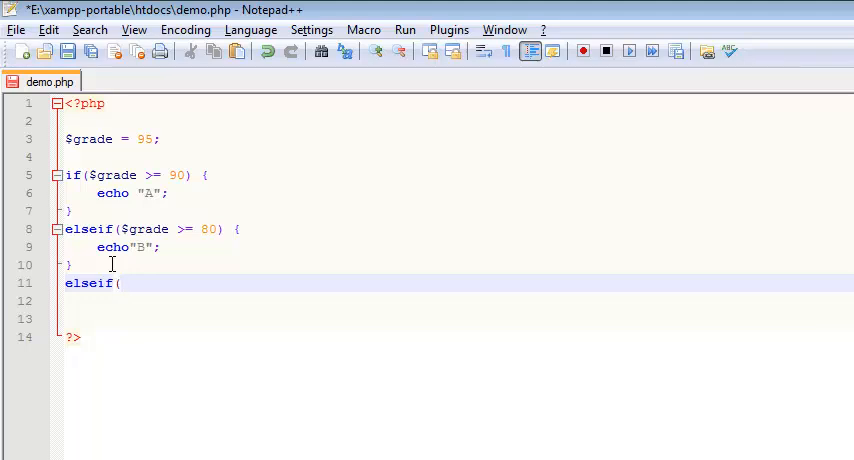
{"action": "type", "text": "$"}
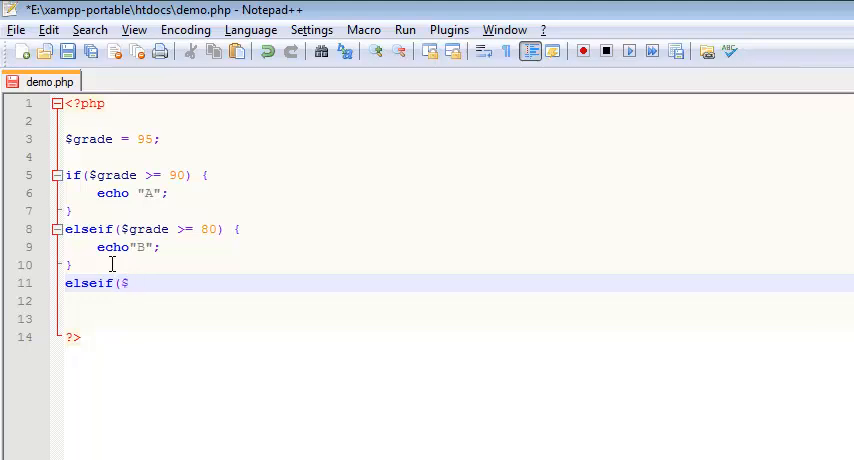
{"action": "type", "text": "grade >= 70"}
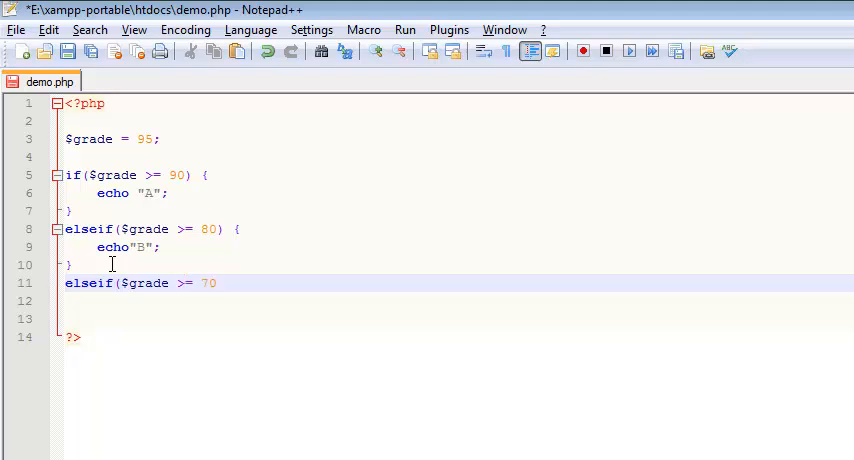
{"action": "type", "text": "{"}
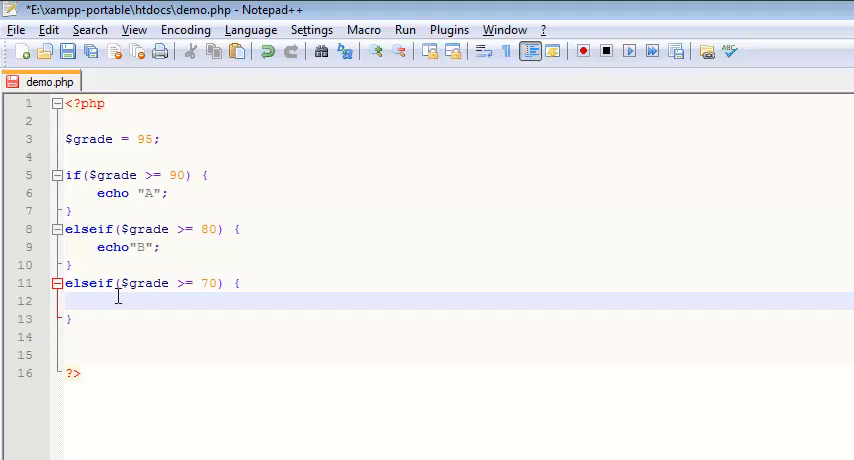
{"action": "type", "text": "e"}
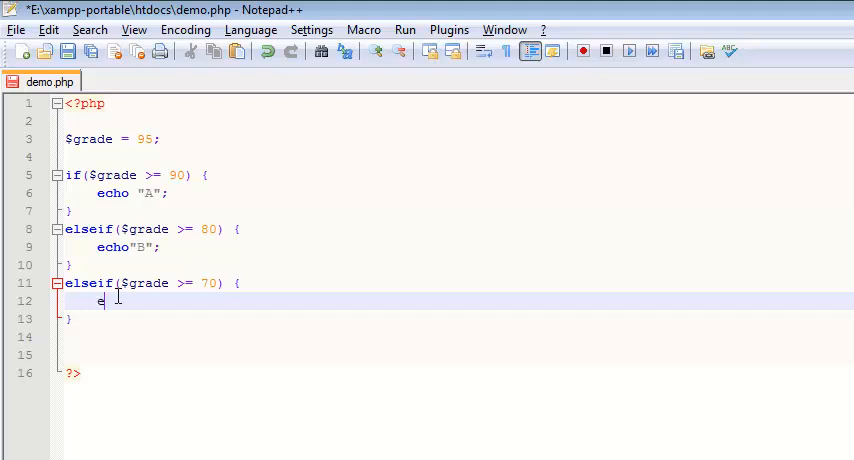
{"action": "type", "text": "cho \"C\";"}
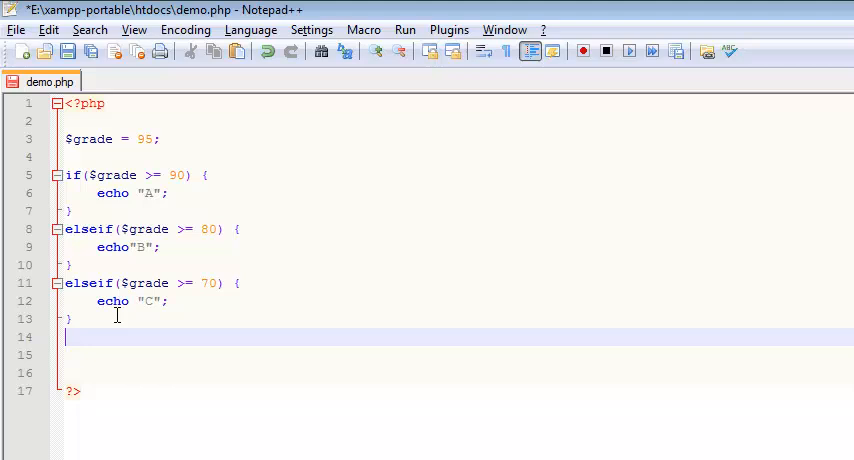
Close the chain with else { echo"Fail"; } after the C branch
{"action": "type", "text": "else {"}
{"action": "type", "text": "}"}
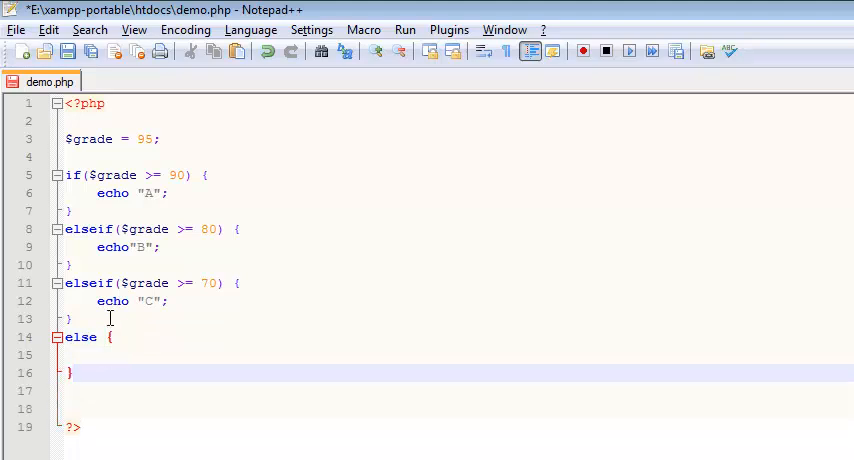
{"action": "left_click", "coordinate": [96, 356]}
{"action": "type", "text": "echo"}
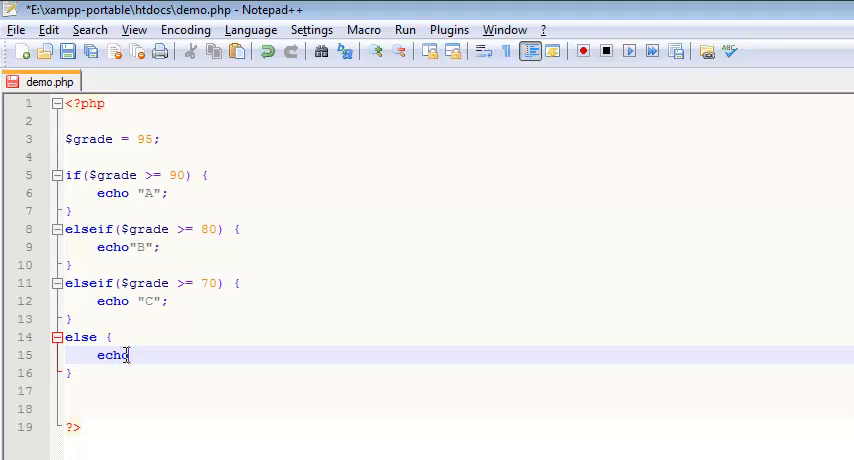
{"action": "type", "text": "\"Fail\";"}
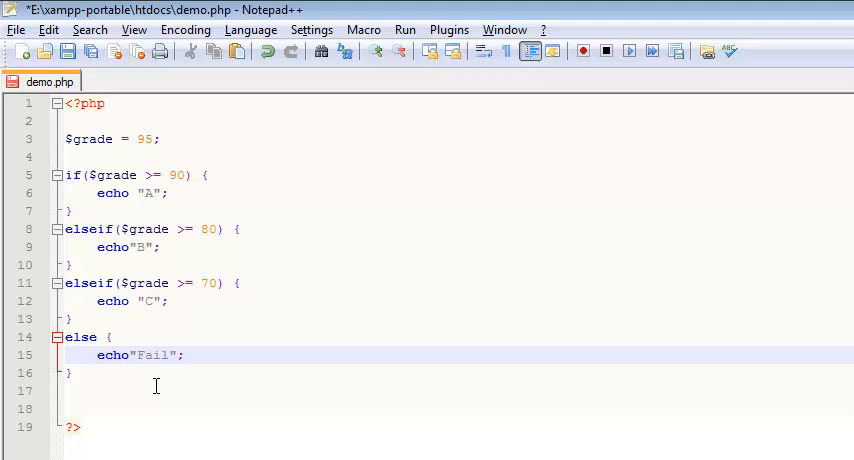
{"action": "mouse_move", "coordinate": [190, 390]}
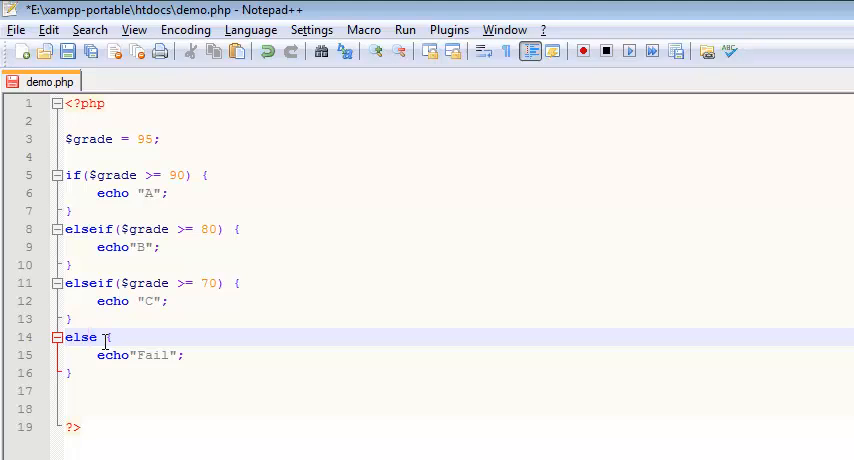
{"action": "mouse_move", "coordinate": [280, 428]}
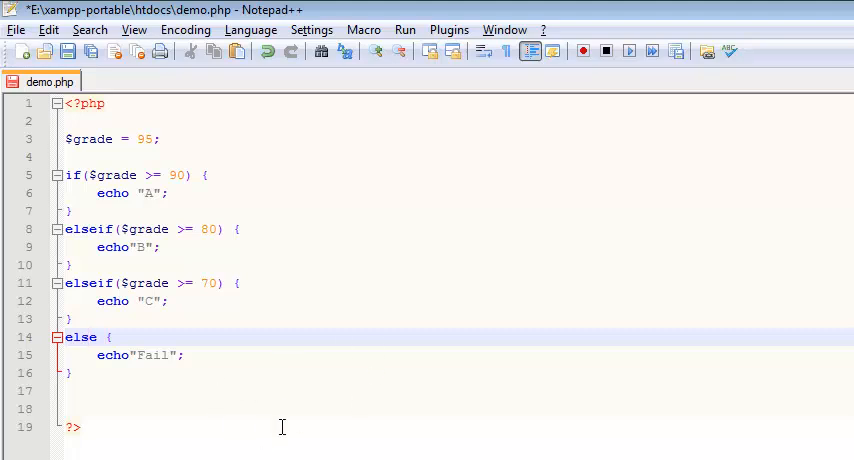
{"action": "mouse_move", "coordinate": [210, 396]}
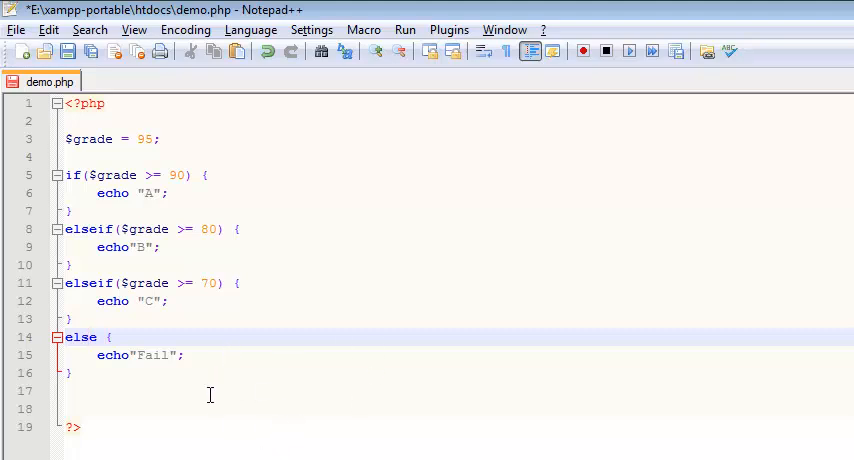
Refresh localhost/demo.php in Firefox to see the output A
{"action": "left_click", "coordinate": [210, 390]}
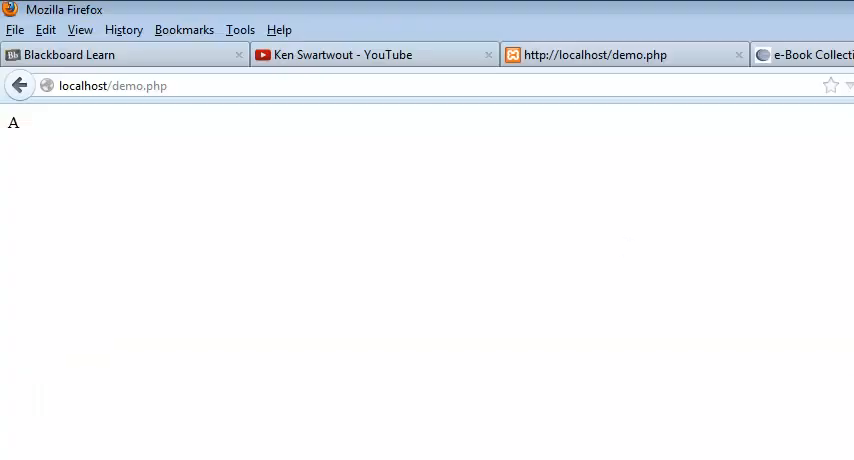
{"action": "mouse_move", "coordinate": [848, 148]}
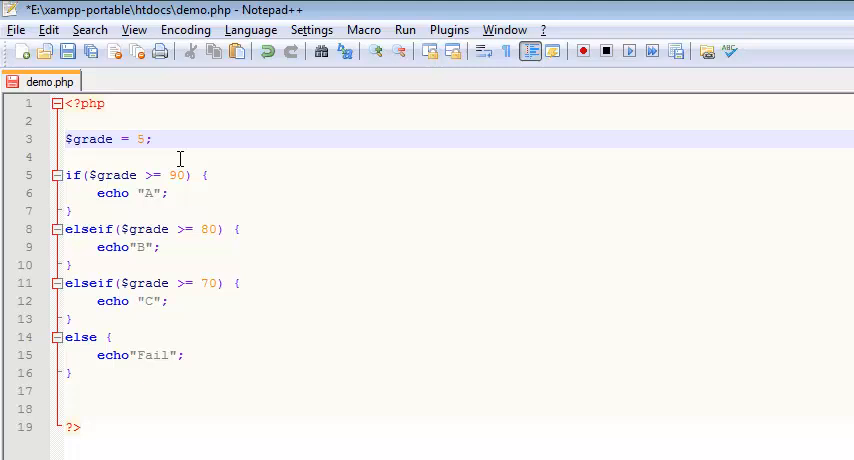
Change $grade to 90, then to 65, saving after each to test the chain
{"action": "key", "text": "Backspace"}
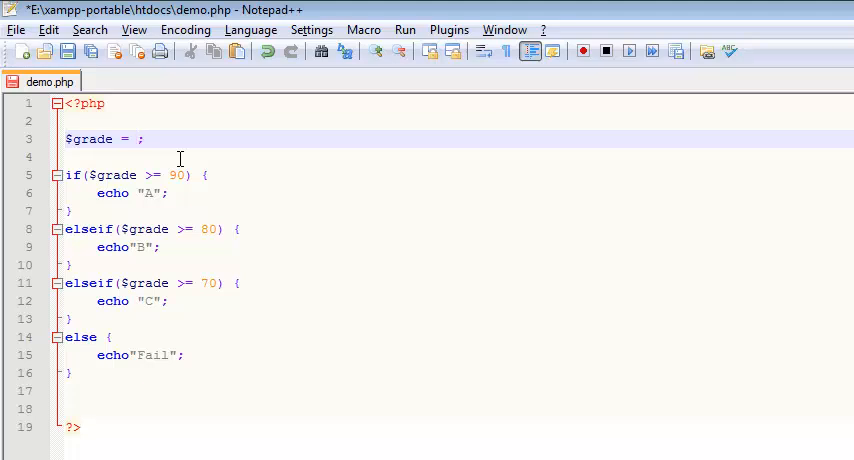
{"action": "type", "text": "90"}
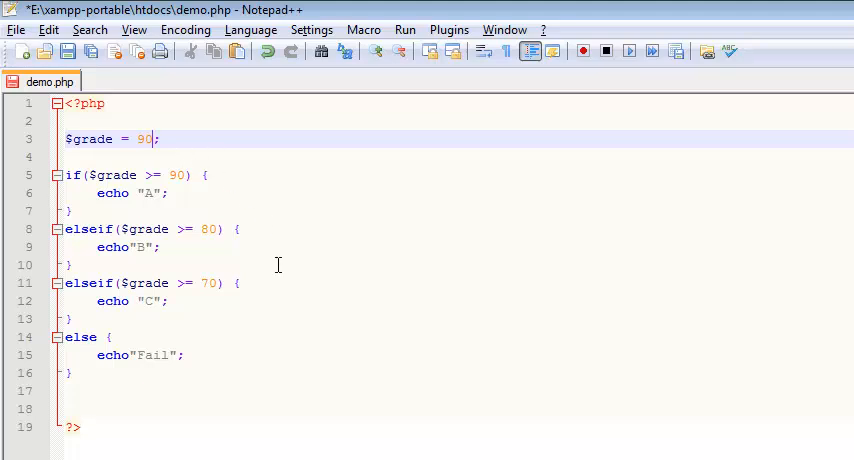
{"action": "mouse_move", "coordinate": [268, 308]}
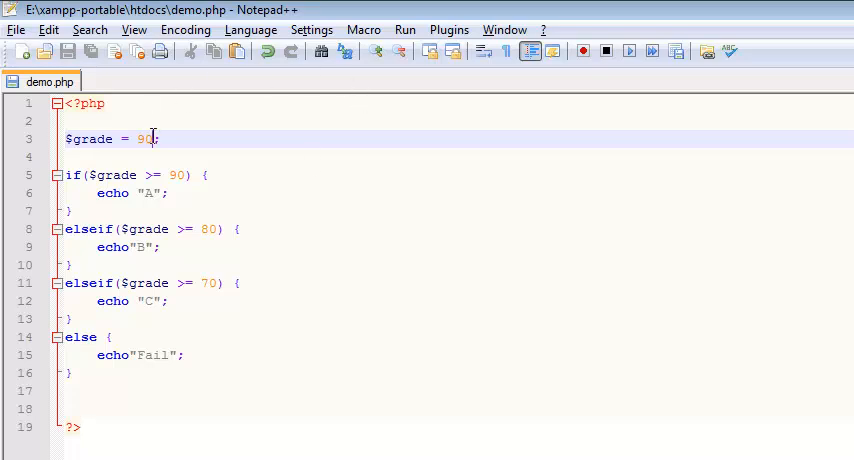
{"action": "key", "text": "BackSpace"}
{"action": "type", "text": "7"}
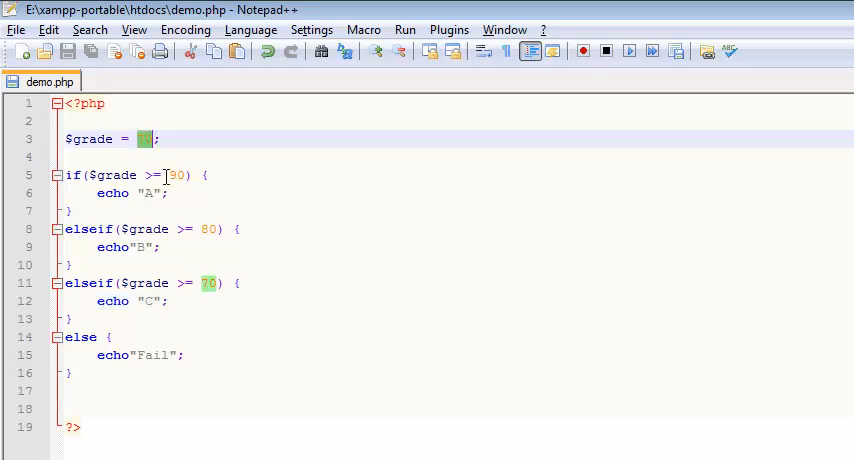
{"action": "type", "text": "65"}
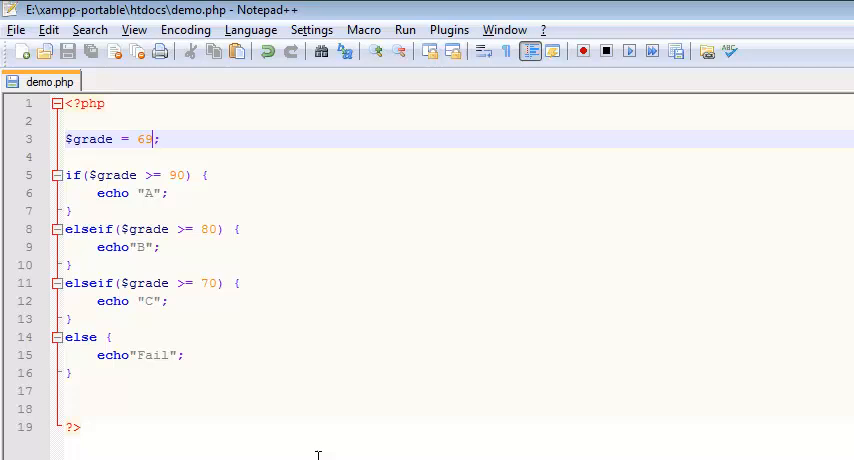
Replace the numeric grade with the string "Harp" and save
{"action": "key", "text": "Backspace"}
{"action": "type", "text": "\""}
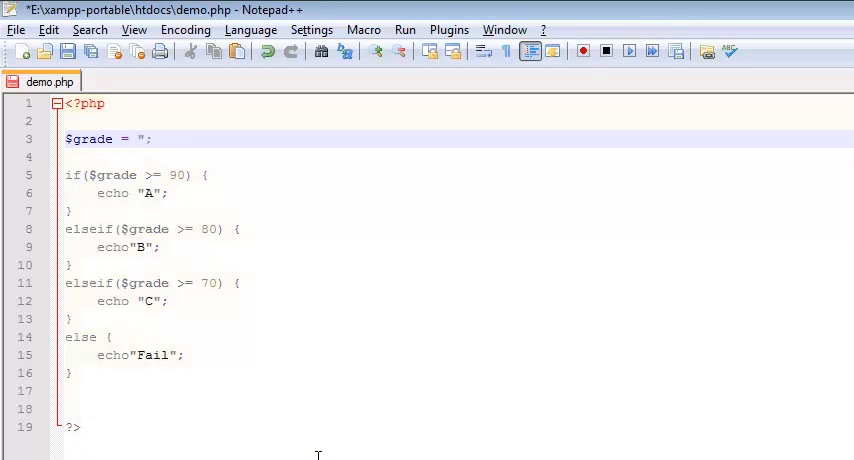
{"action": "type", "text": "Har"}
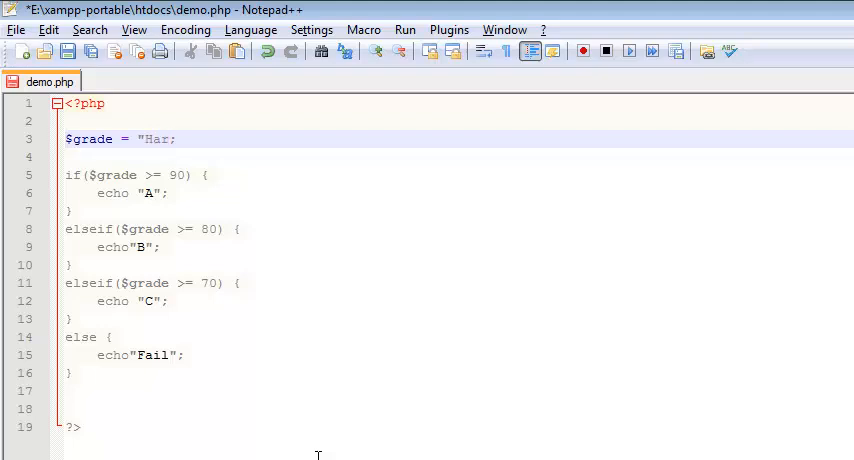
{"action": "type", "text": "p\""}
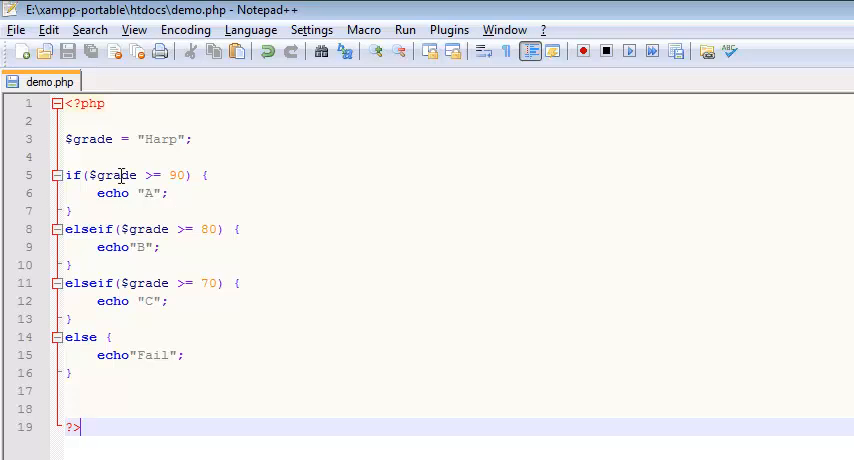
{"action": "mouse_move", "coordinate": [172, 262]}
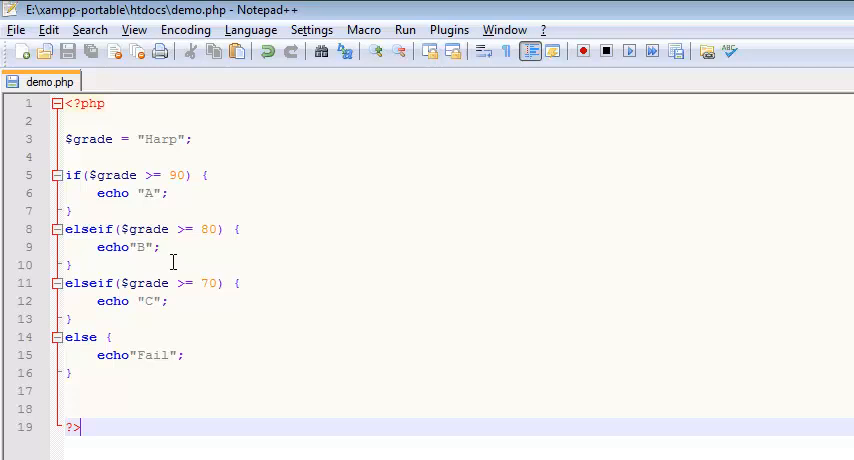